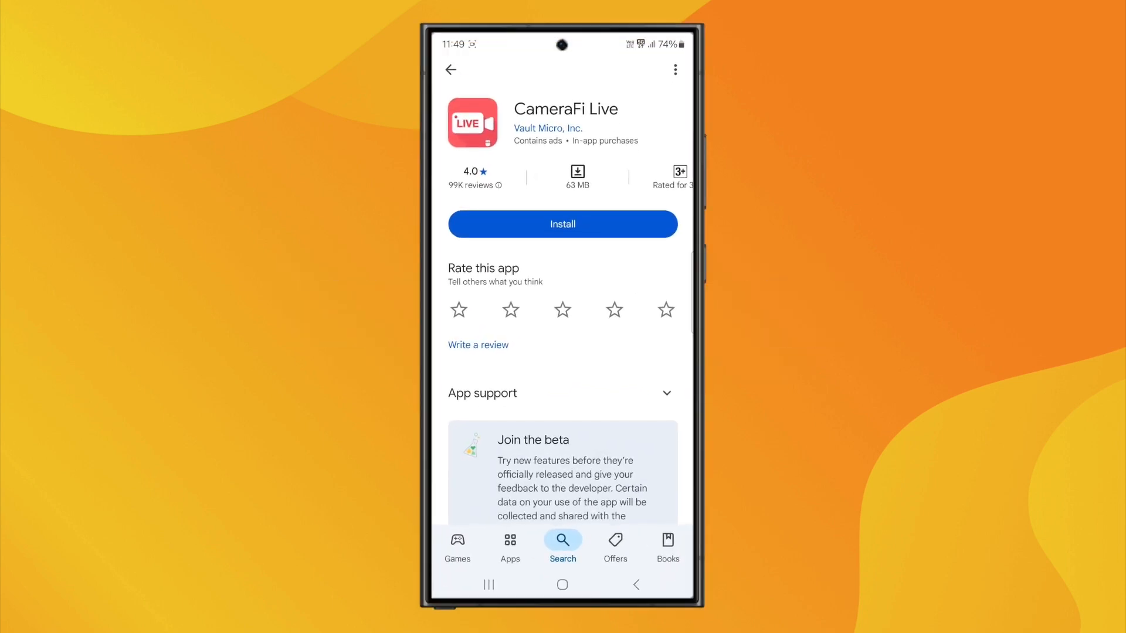
Install CameraFi Live from its Play Store page and launch it
{"action": "left_click", "coordinate": [562, 224]}
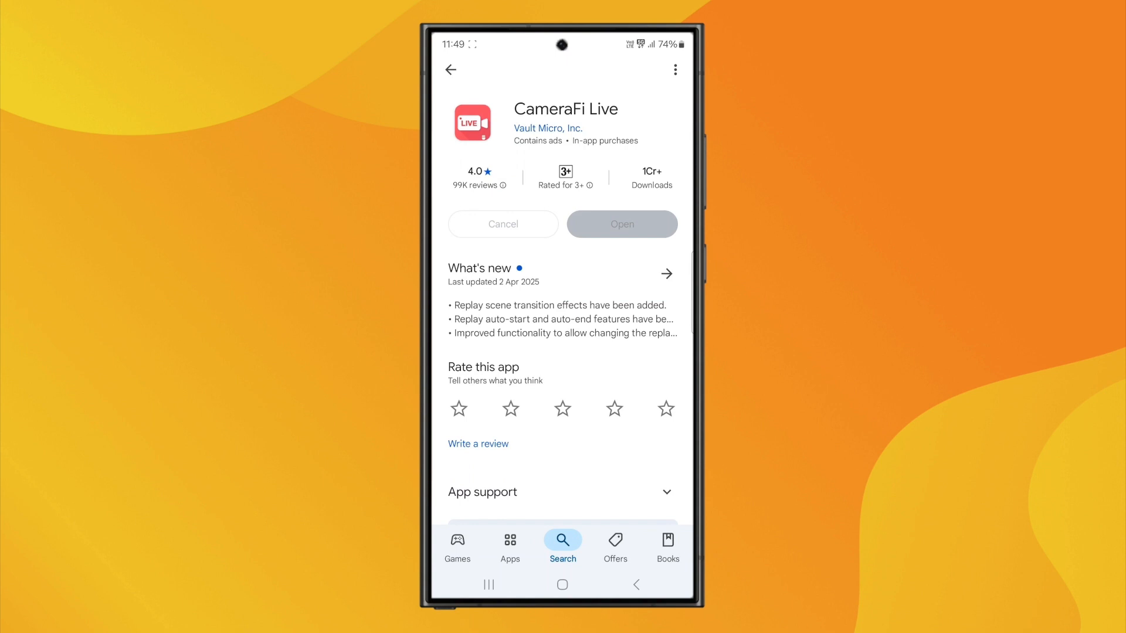
{"action": "left_click", "coordinate": [621, 224]}
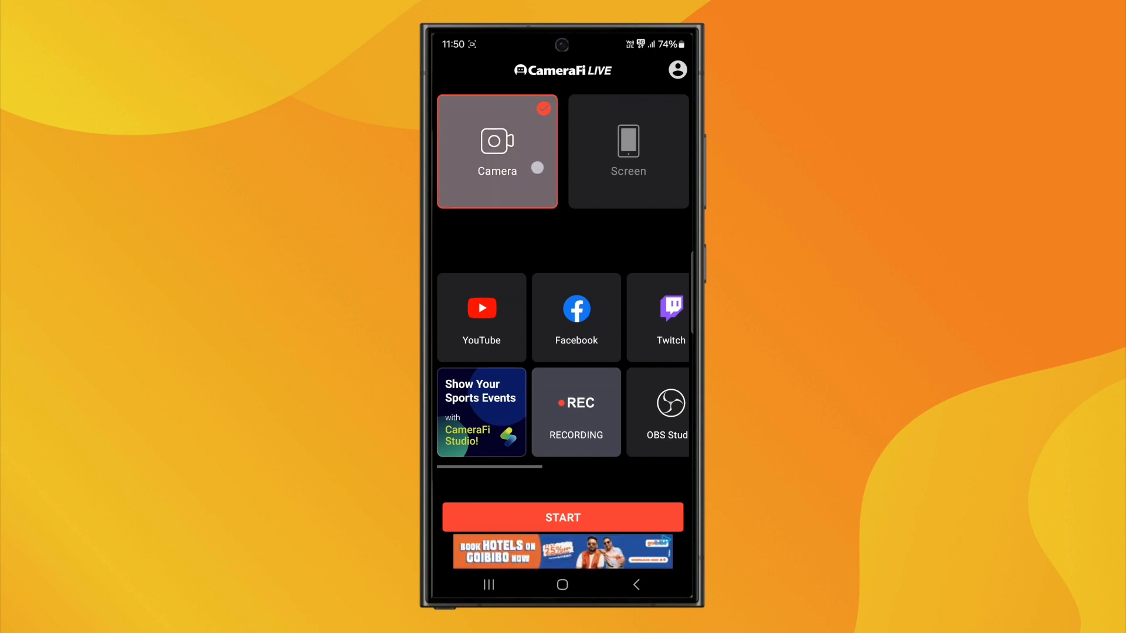
Select Screen as the capture source instead of Camera
{"action": "left_click", "coordinate": [627, 151]}
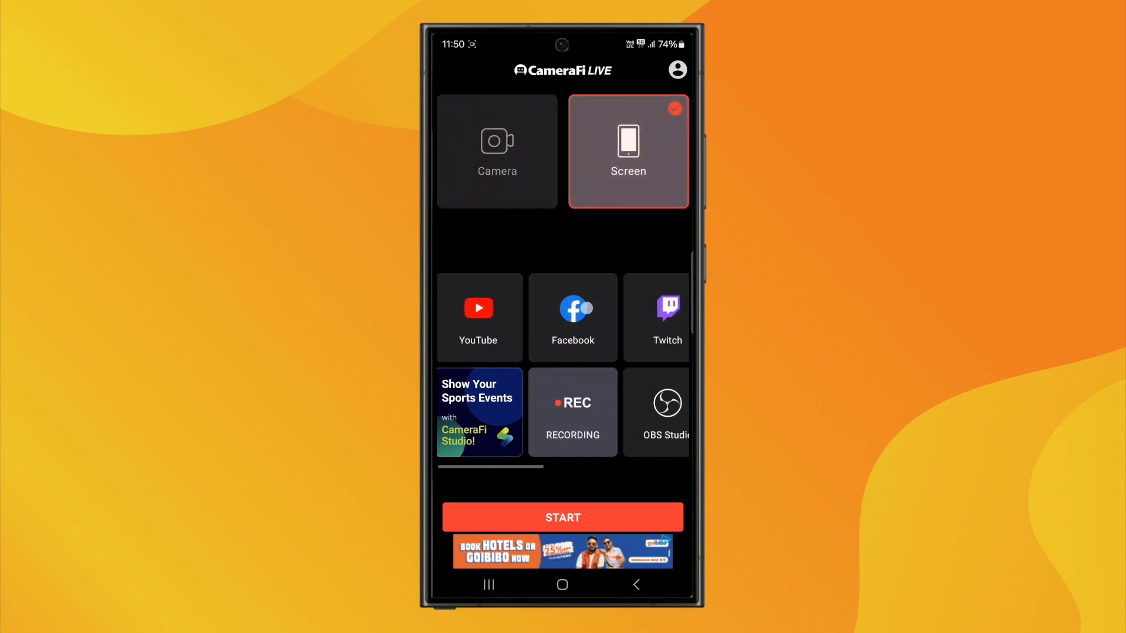
Link a Facebook account as the destination and start screen streaming in the background
{"action": "left_click", "coordinate": [563, 517]}
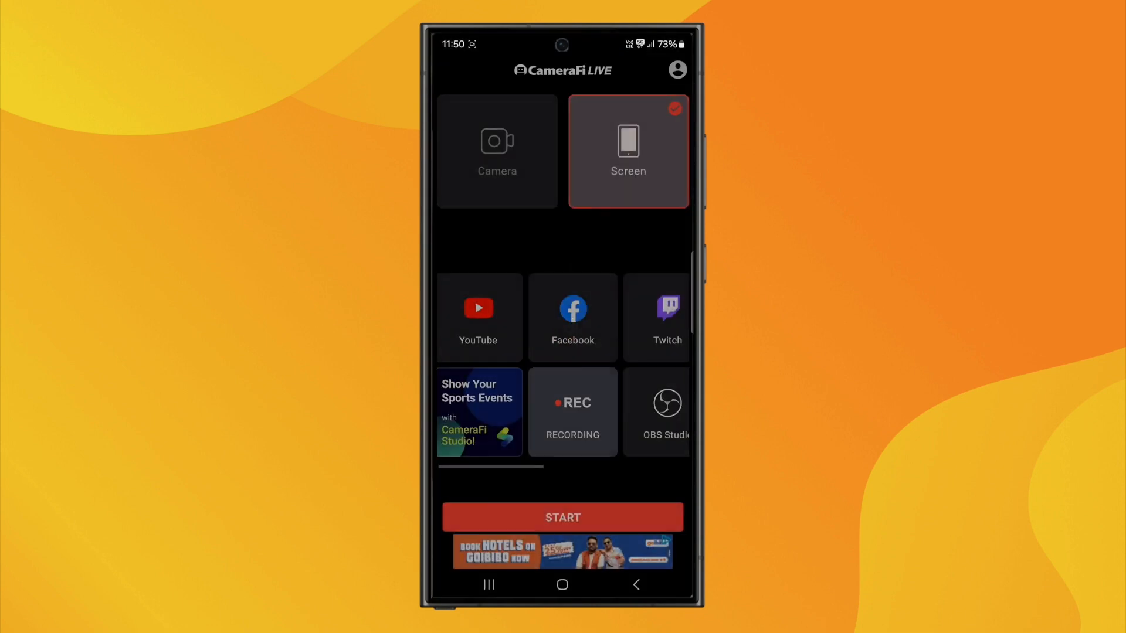
{"action": "left_click", "coordinate": [574, 318]}
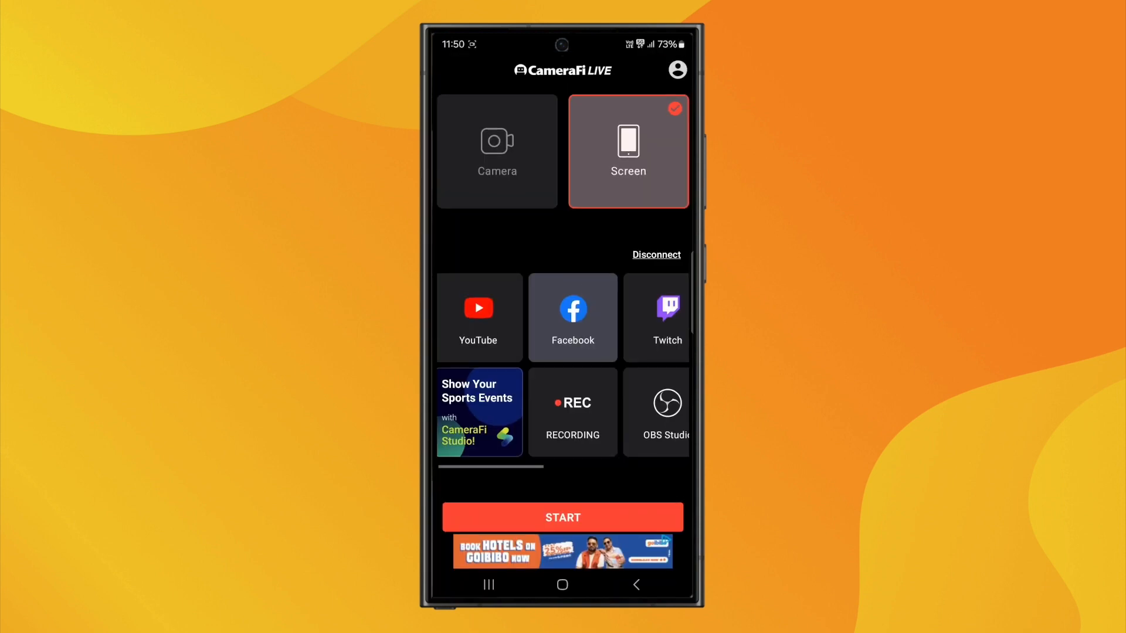
{"action": "left_click", "coordinate": [562, 517]}
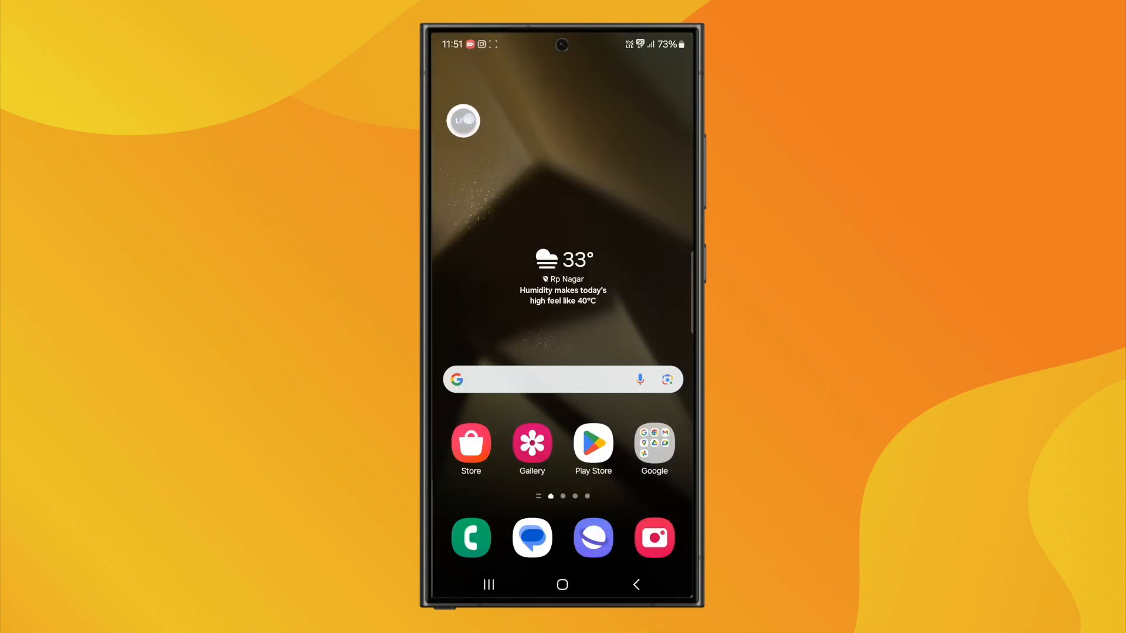
From the floating LIVE bubble, mute the mic and create the broadcast 'John's broadcast', reaching the screen-capture prompt
{"action": "left_click", "coordinate": [462, 120]}
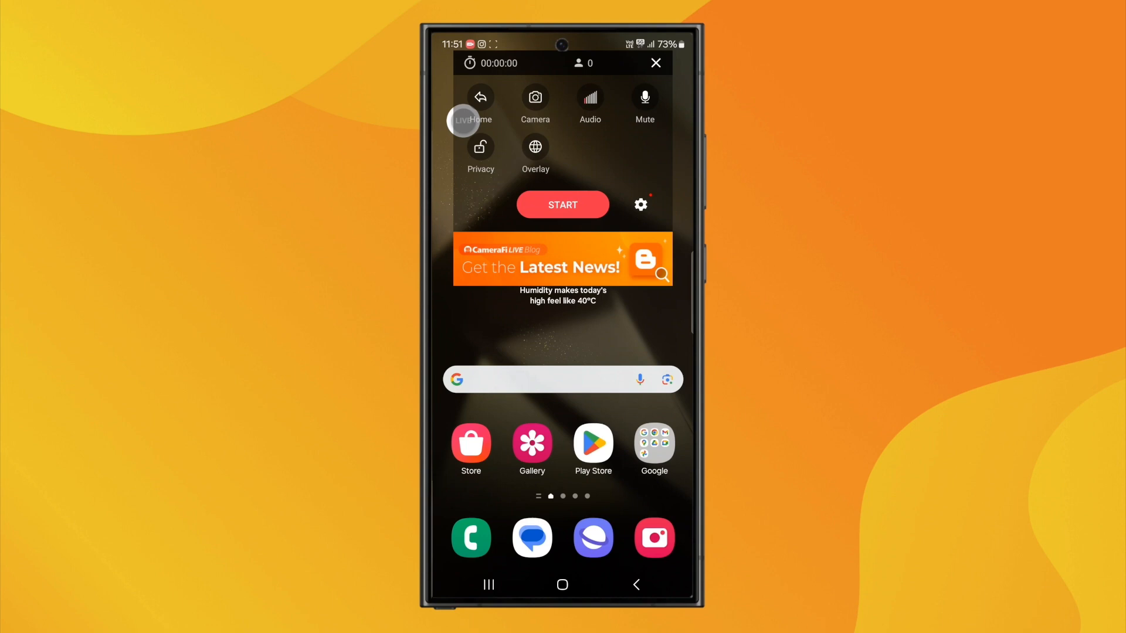
{"action": "left_click", "coordinate": [644, 97]}
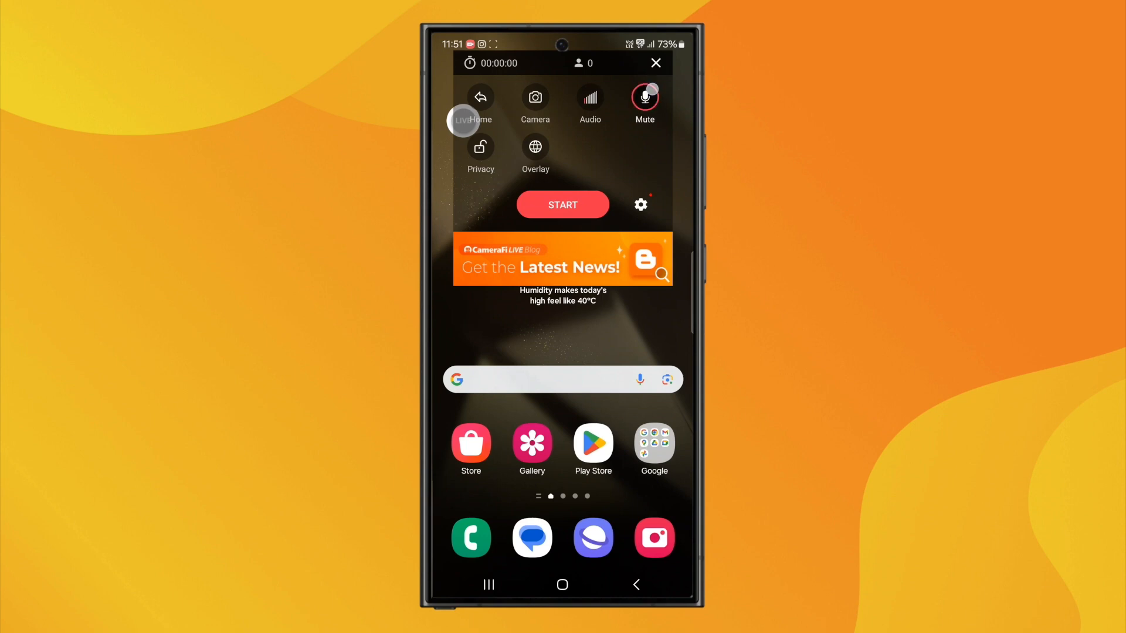
{"action": "left_click", "coordinate": [644, 98]}
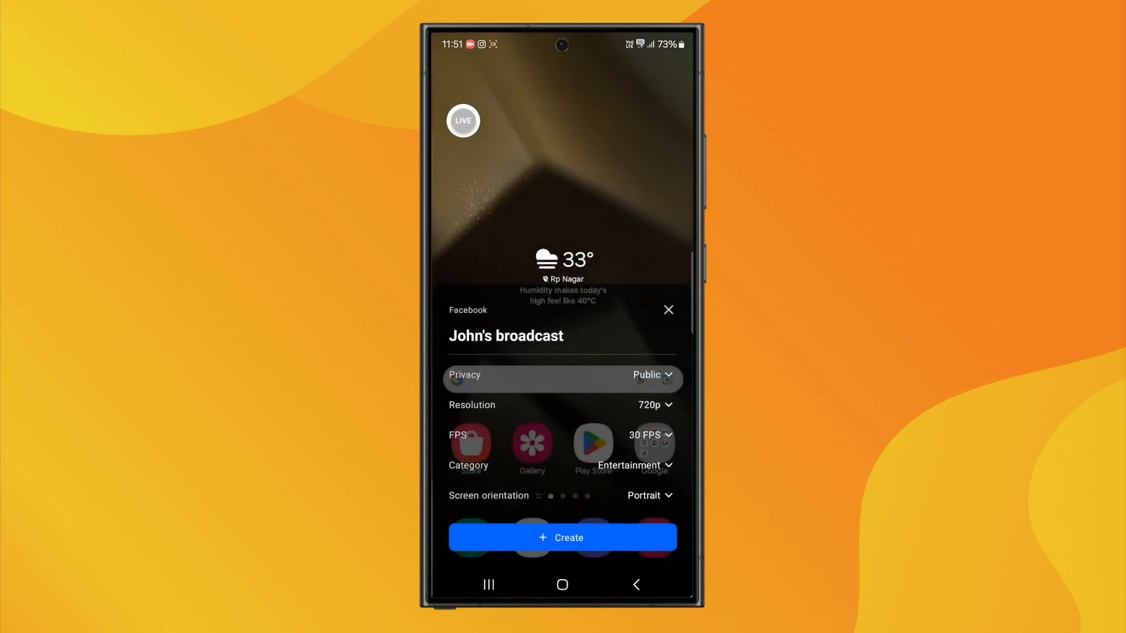
{"action": "left_click", "coordinate": [562, 538]}
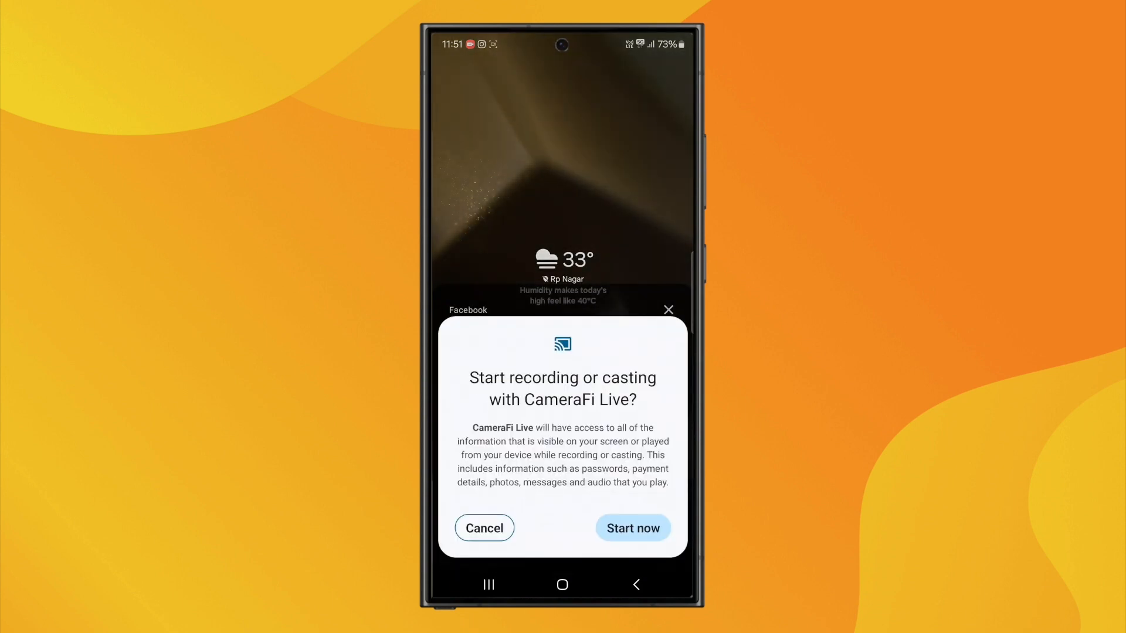